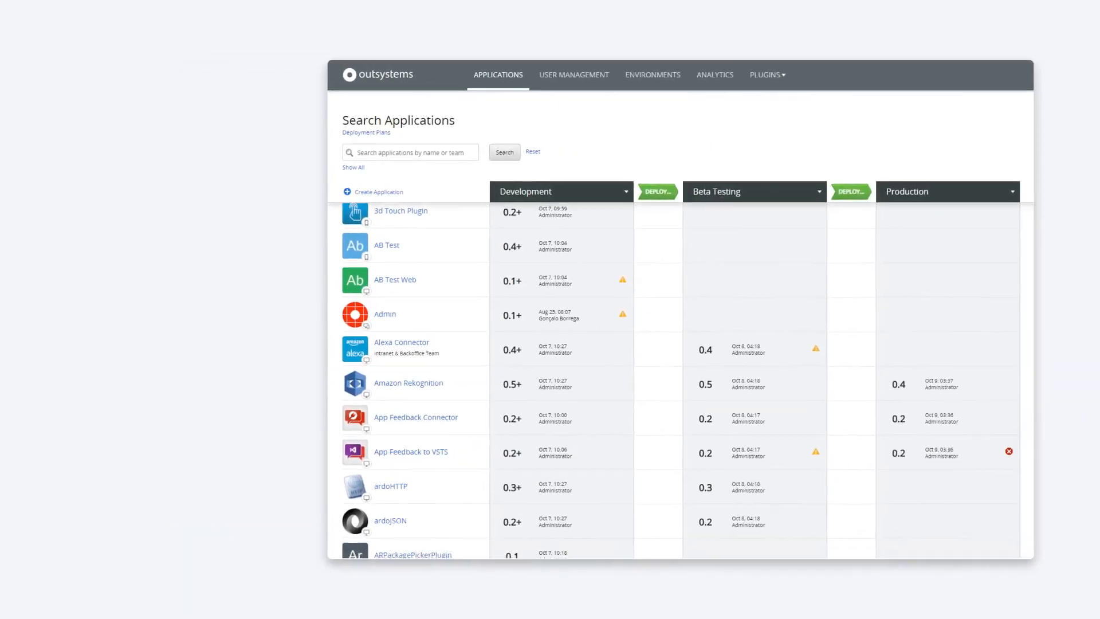
Scroll down through the app portfolio dashboard
{"action": "scroll", "scroll_direction": "down", "scroll_amount": 3}
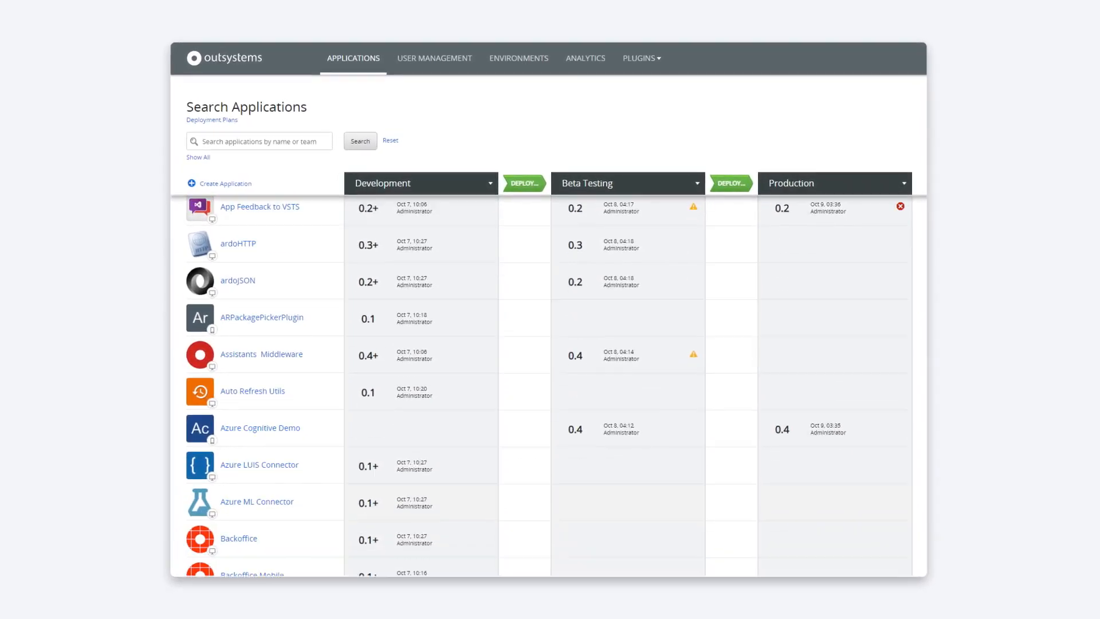
{"action": "scroll", "scroll_direction": "down", "scroll_amount": 3}
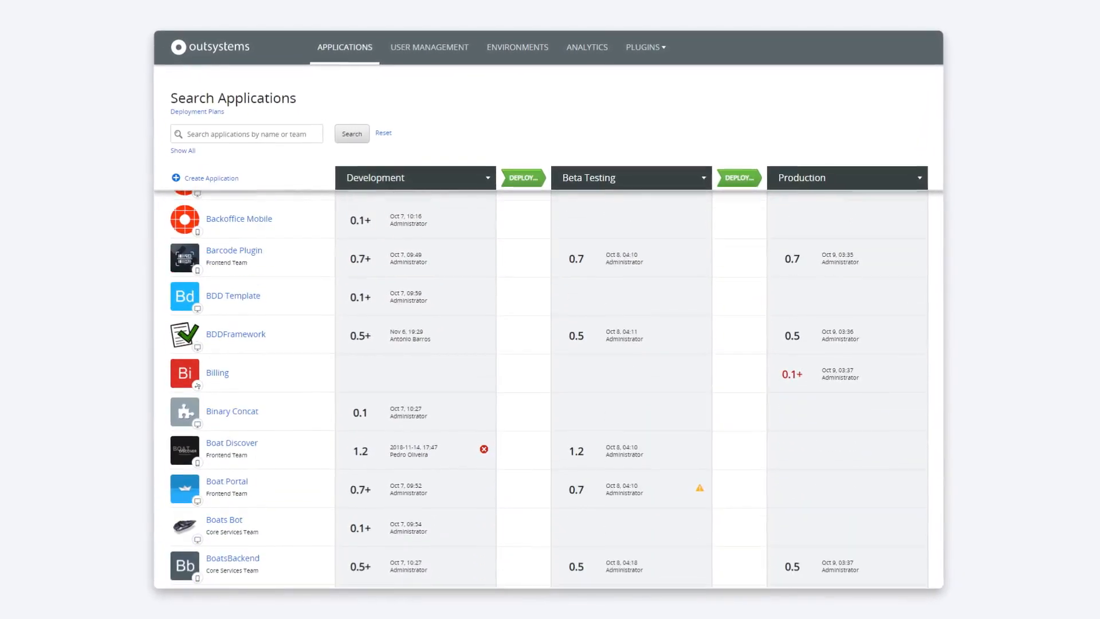
{"action": "scroll", "scroll_direction": "down", "scroll_amount": 3}
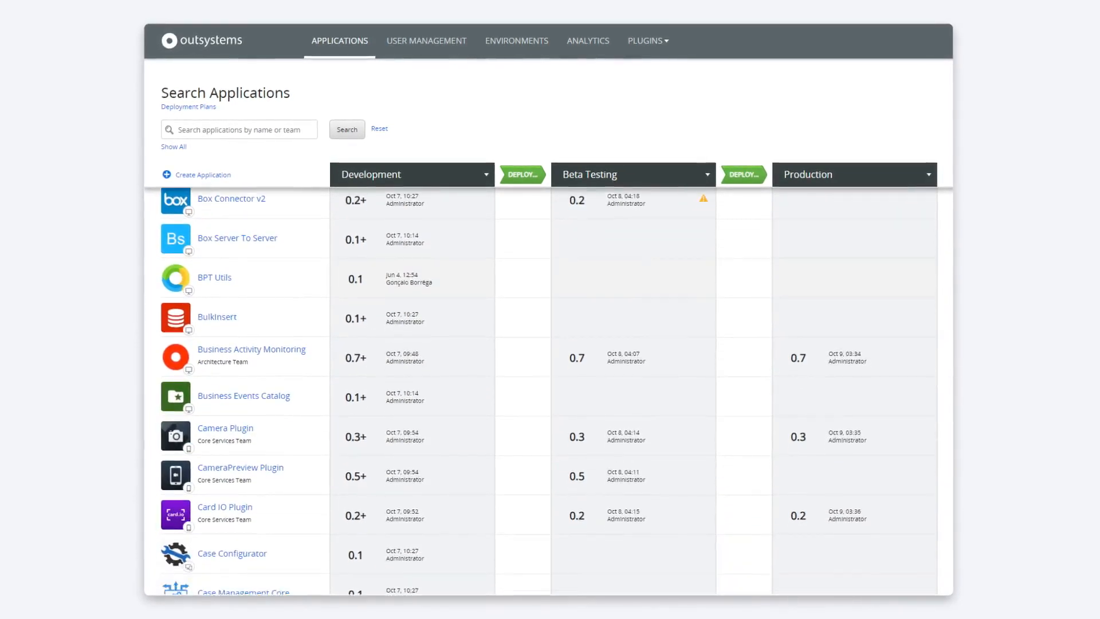
{"action": "scroll", "scroll_direction": "down", "scroll_amount": 3}
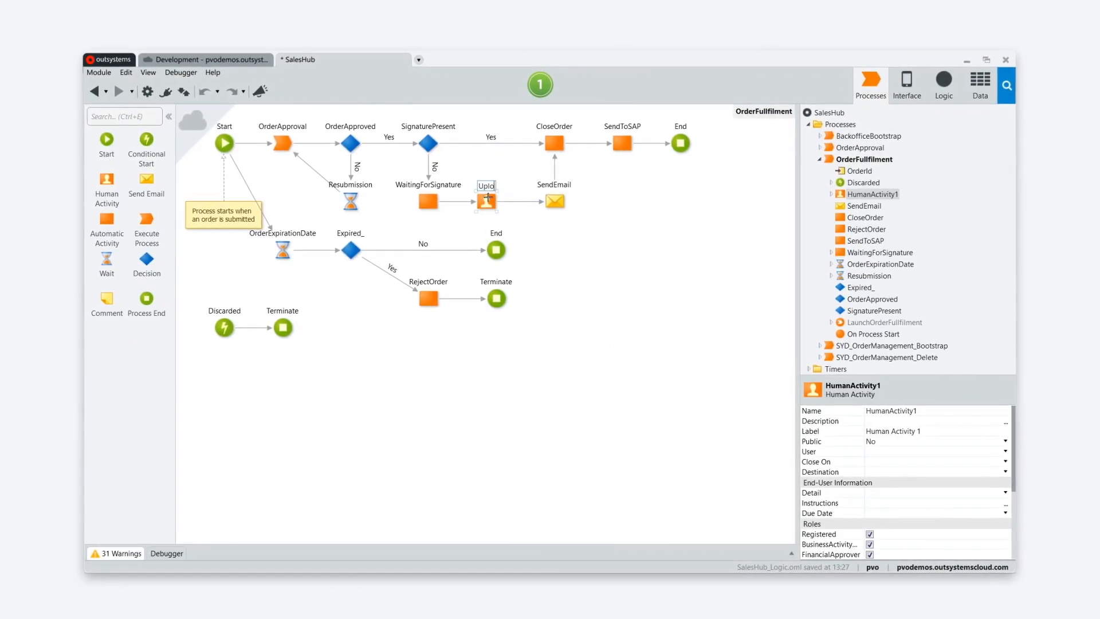
Tour the Interface, Logic and Data editors, then place a JavaScript step after CheckCameraPlugin.IsAvailable?
{"action": "left_click", "coordinate": [911, 79]}
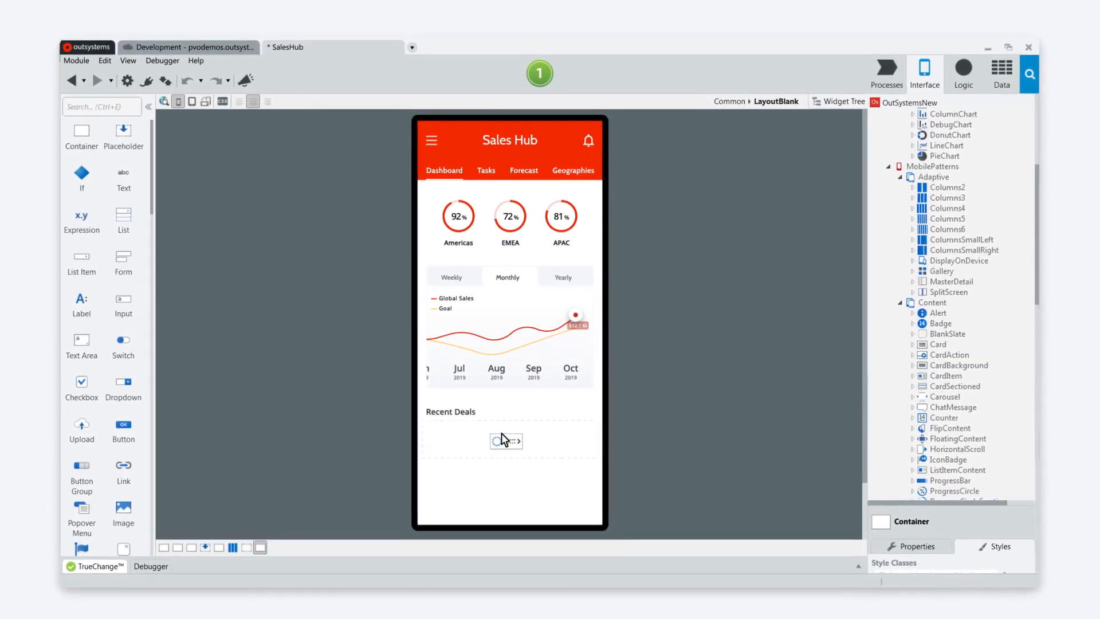
{"action": "left_click", "coordinate": [969, 70]}
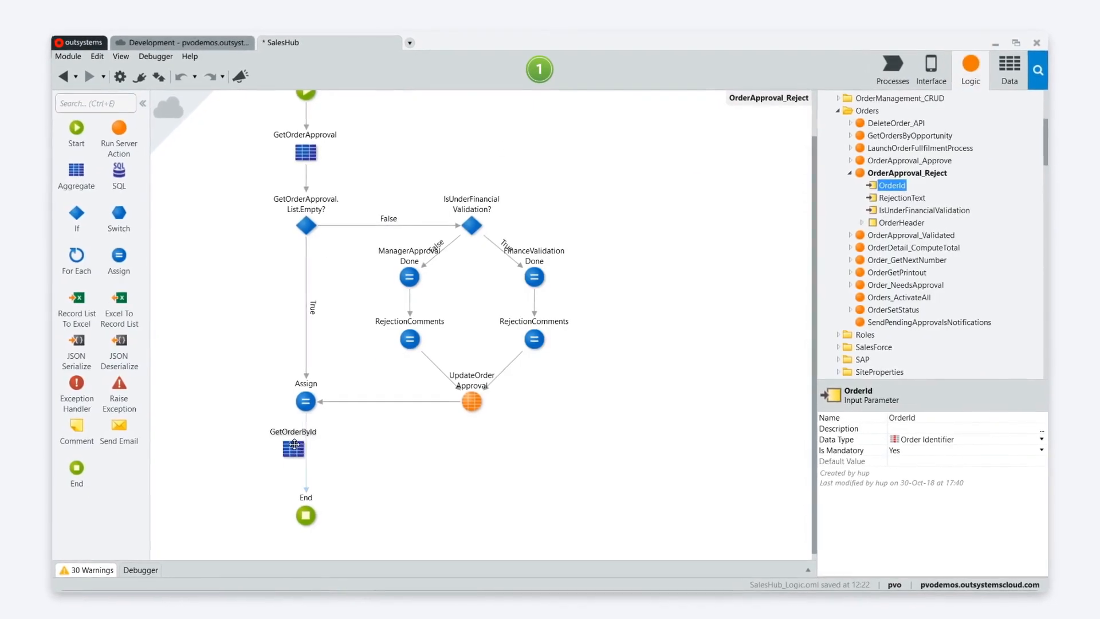
{"action": "left_click", "coordinate": [1014, 63]}
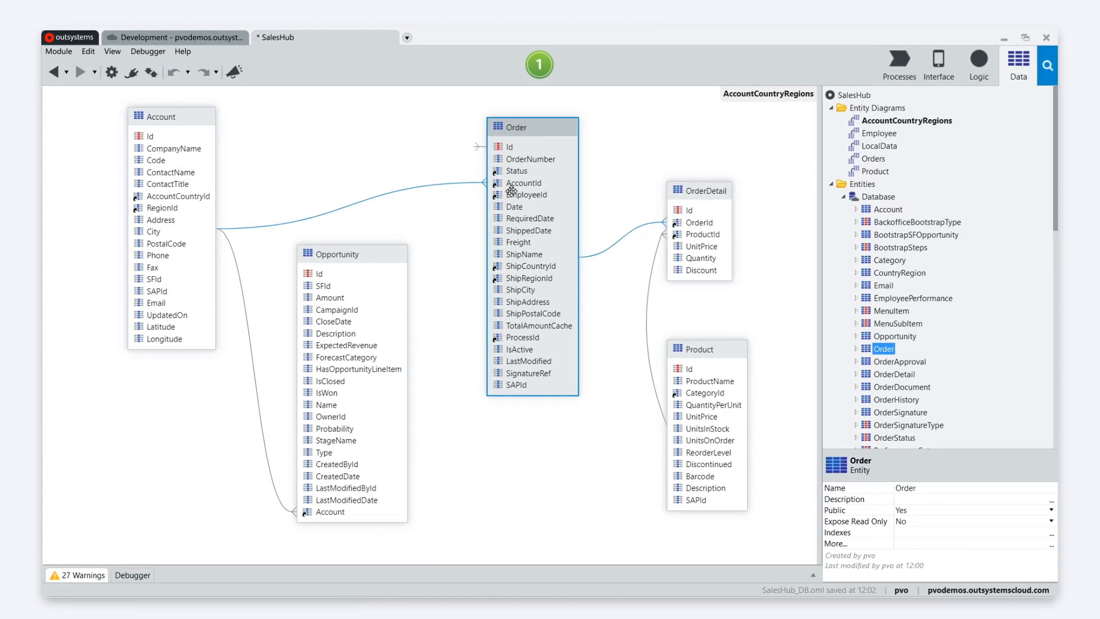
{"action": "left_click", "coordinate": [978, 65]}
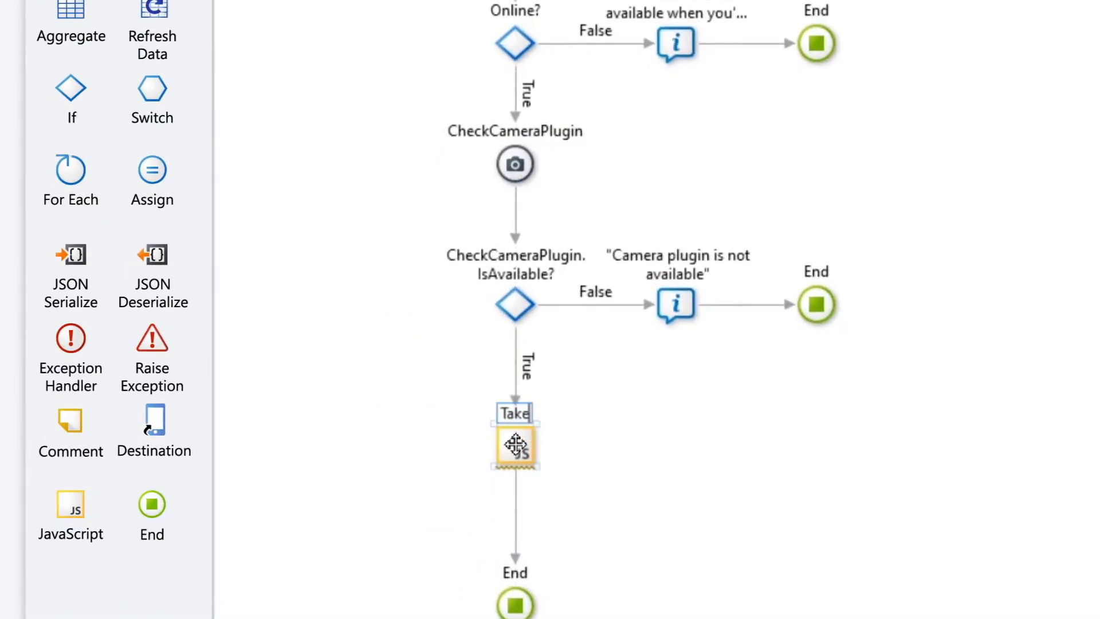
Edit the JavaScript step, then insert a step between Start and End of ScanBarcode
{"action": "double_click", "coordinate": [515, 444]}
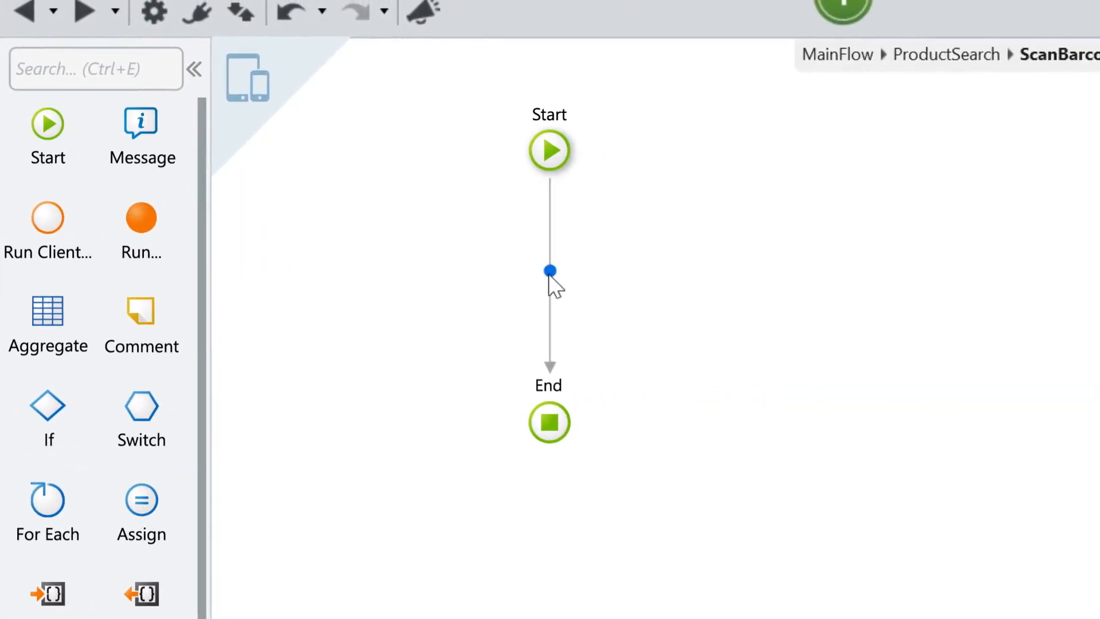
{"action": "left_click", "coordinate": [549, 285]}
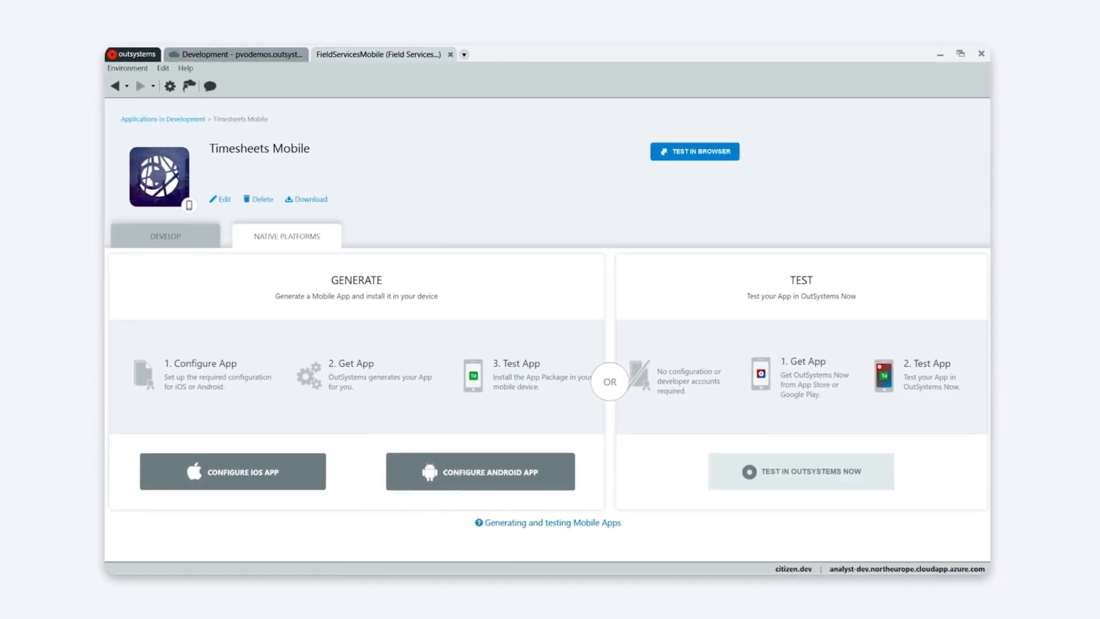
Show the Native Platforms build options for Timesheets Mobile
{"action": "left_click", "coordinate": [480, 471]}
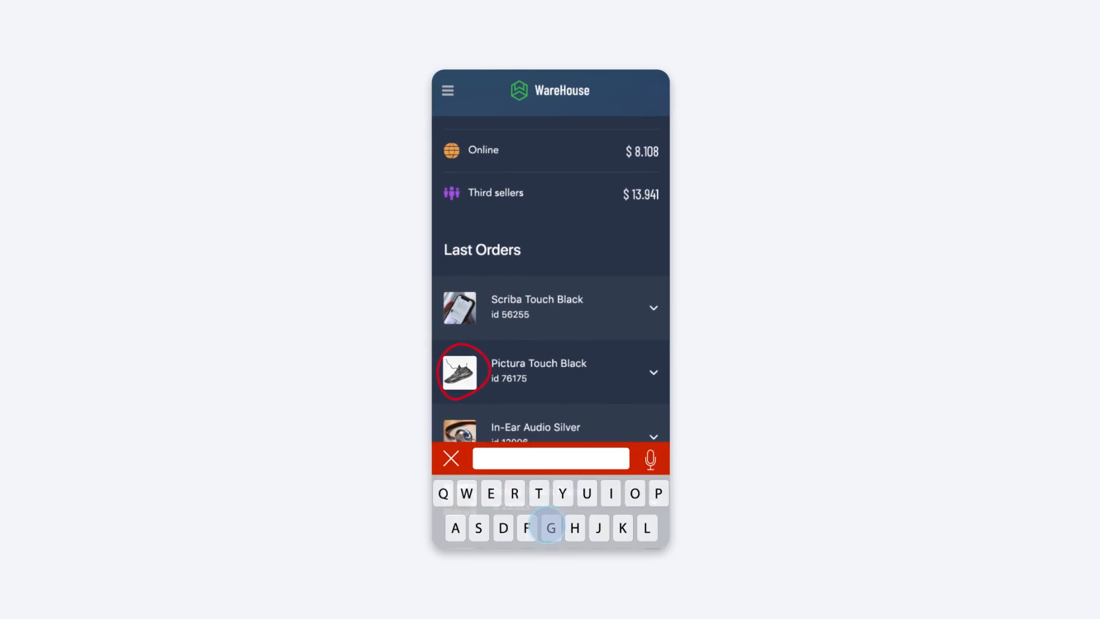
Comment 'This is not the right picture.' on the circled Pictura Touch Black image
{"action": "type", "text": "This is not the right picture."}
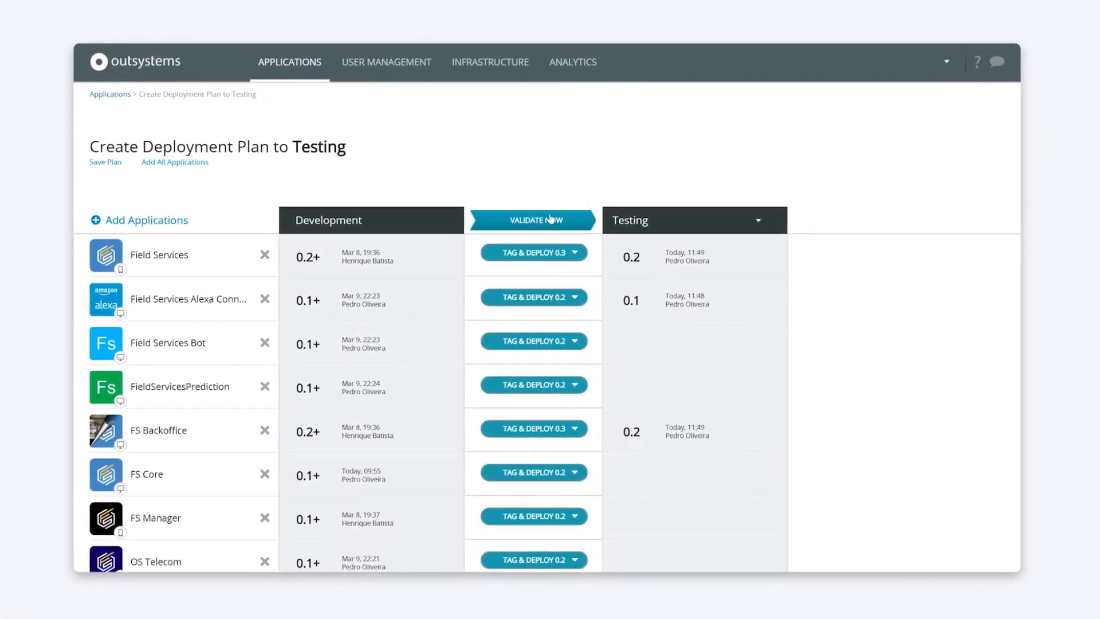
Validate the Testing deployment plan, add its flagged dependencies, revalidate and continue
{"action": "left_click", "coordinate": [532, 220]}
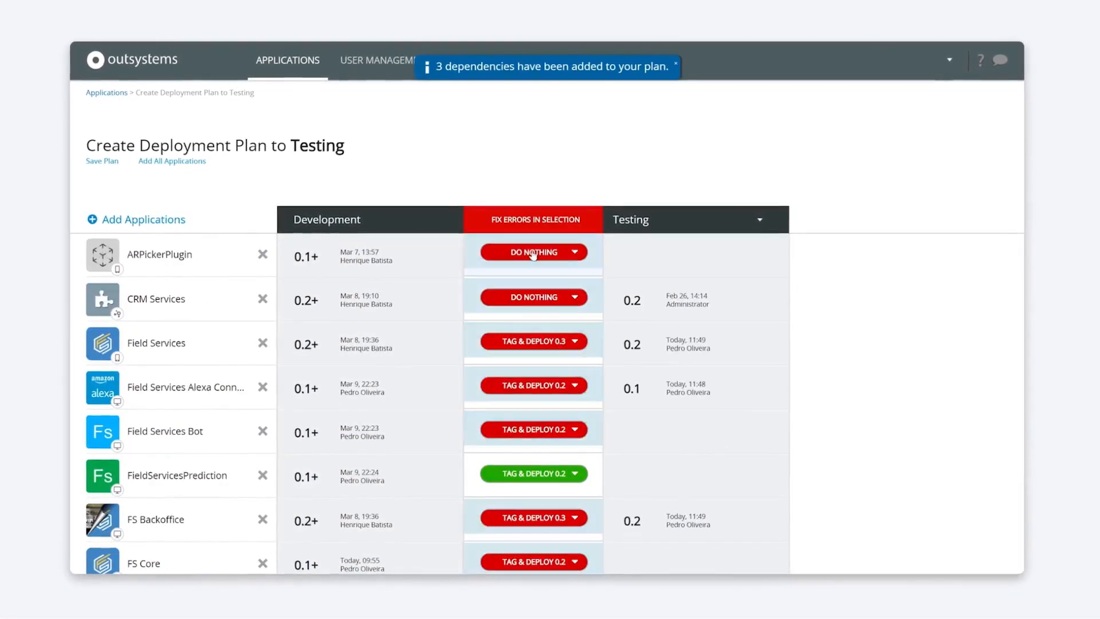
{"action": "scroll", "scroll_direction": "down", "scroll_amount": 3}
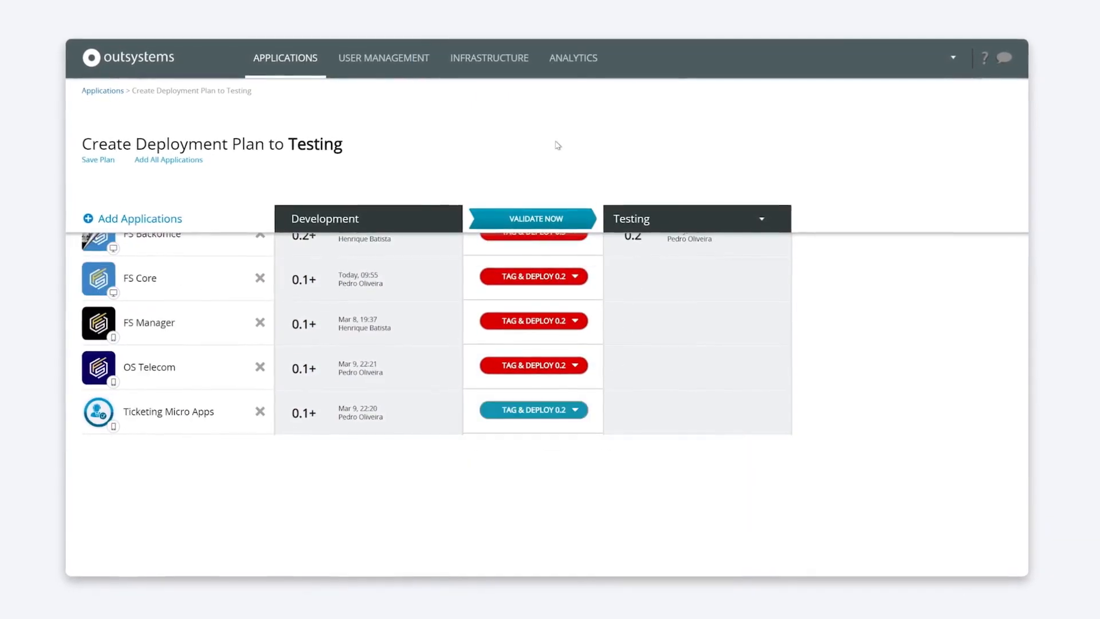
{"action": "left_click", "coordinate": [530, 218]}
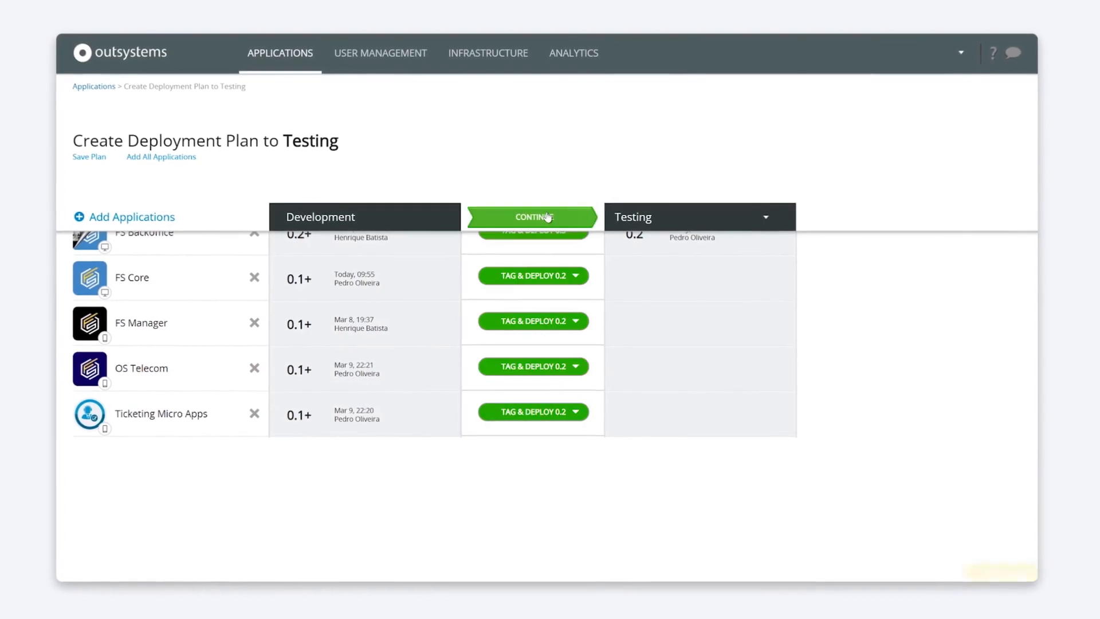
{"action": "left_click", "coordinate": [533, 217]}
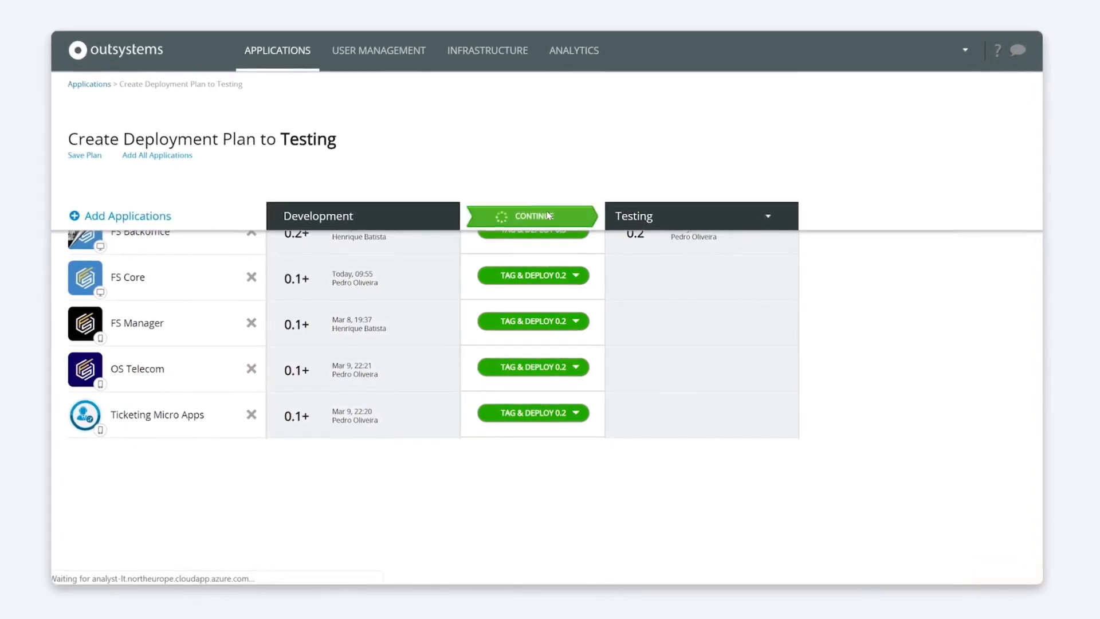
{"action": "left_click", "coordinate": [531, 215]}
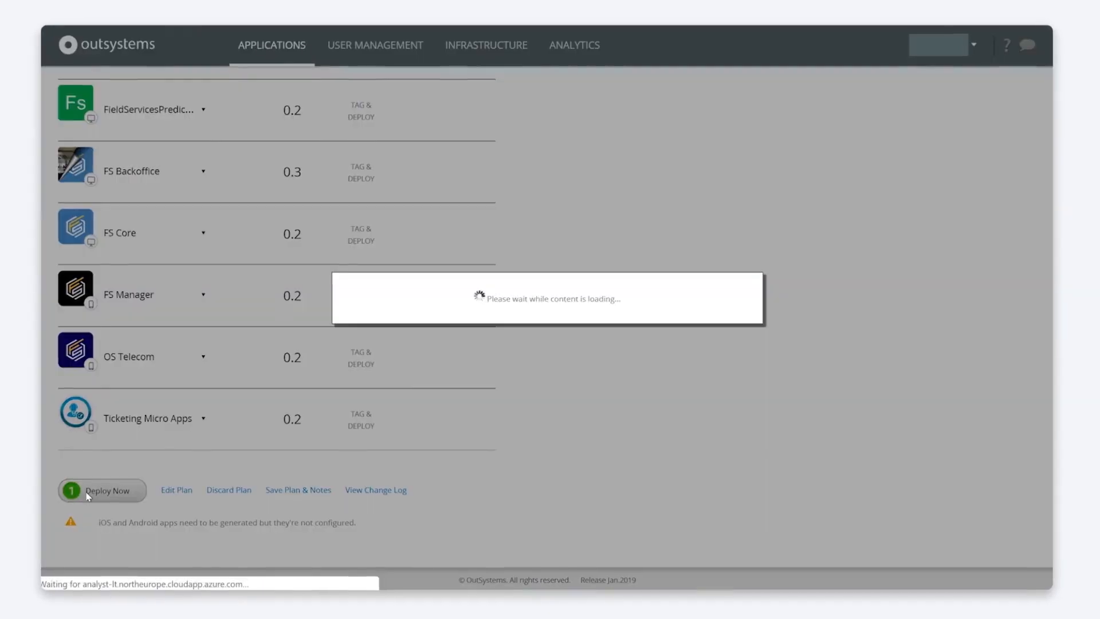
Deploy the planned applications to Testing and confirm Deploy Now
{"action": "left_click", "coordinate": [102, 490]}
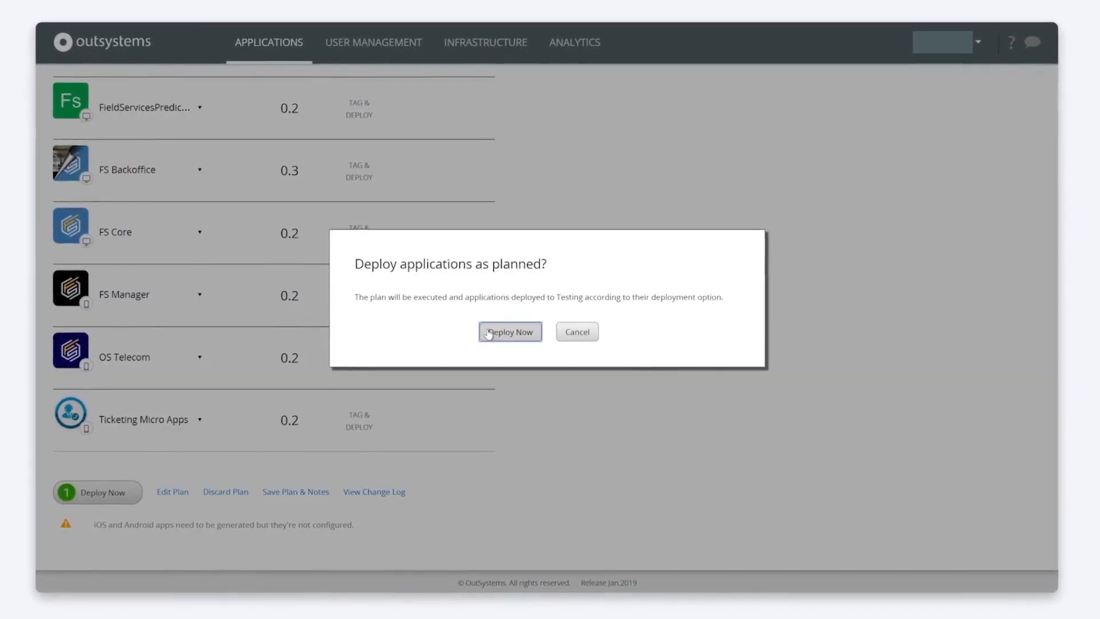
{"action": "left_click", "coordinate": [510, 331]}
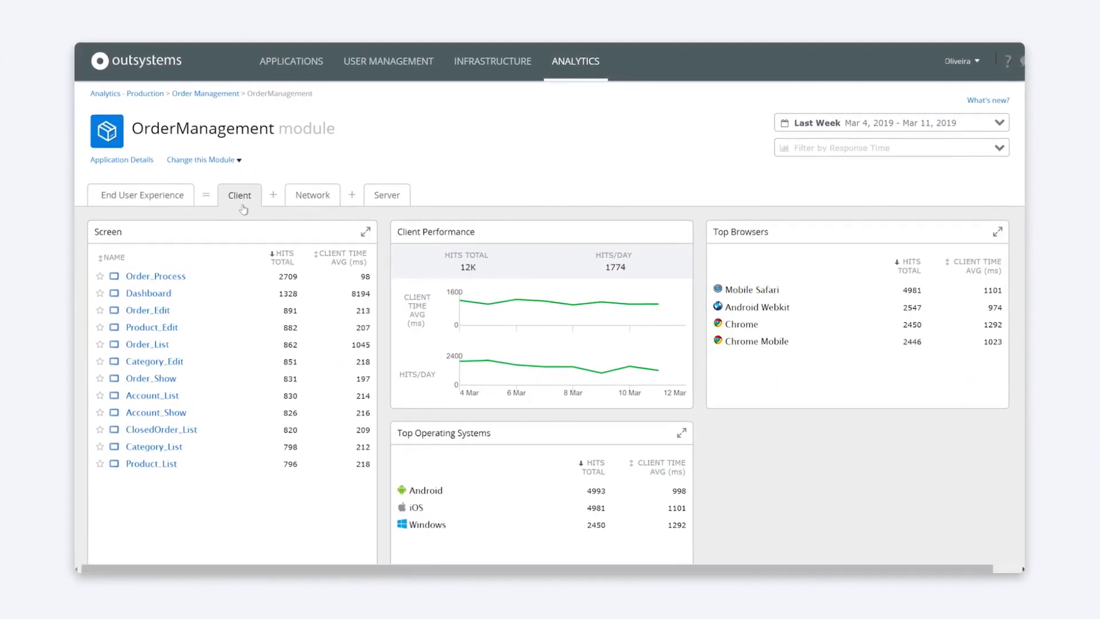
Show OrderManagement's server performance and its Slow Calls panel with GetProcesById
{"action": "left_click", "coordinate": [386, 195]}
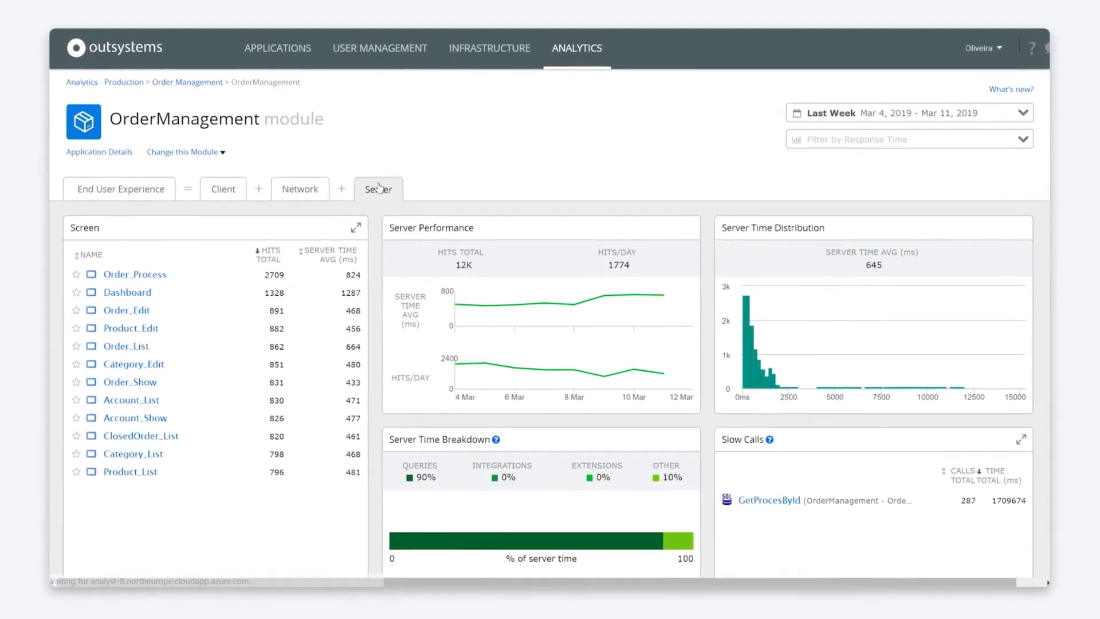
{"action": "scroll", "scroll_direction": "down", "scroll_amount": 3}
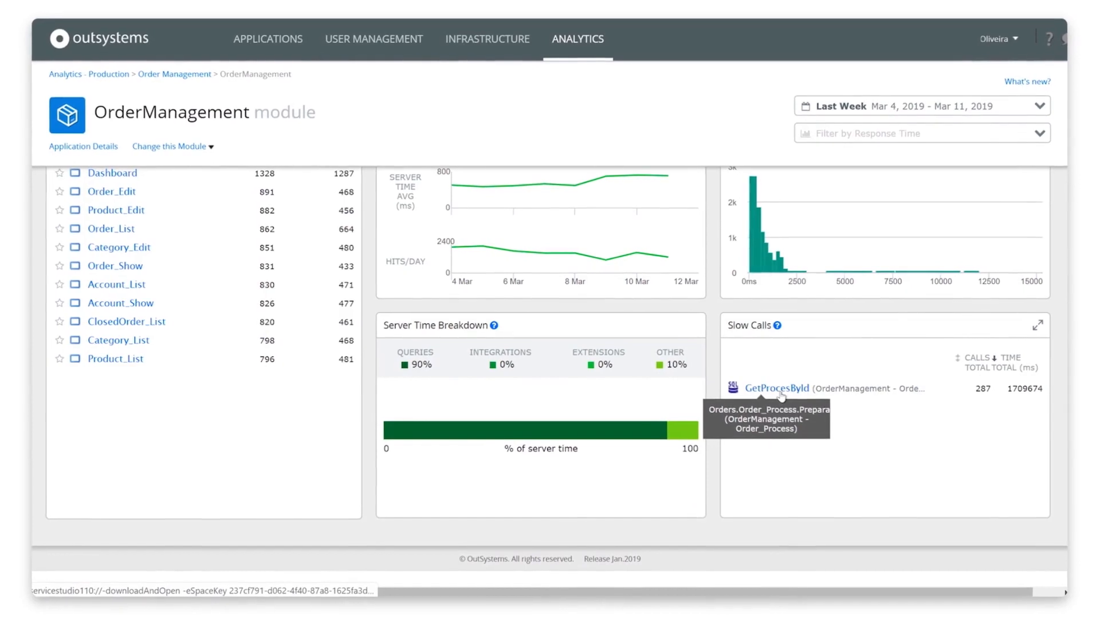